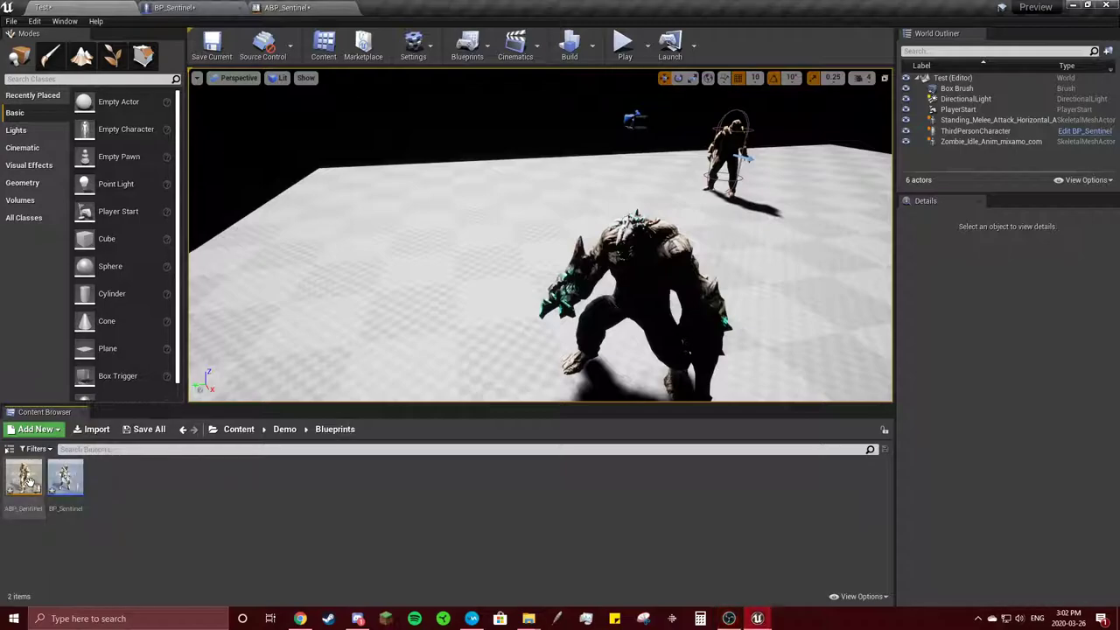
Delete the mistaken Mutant asset and create a Character blueprint named BP_Mutant
left_click(35, 429)
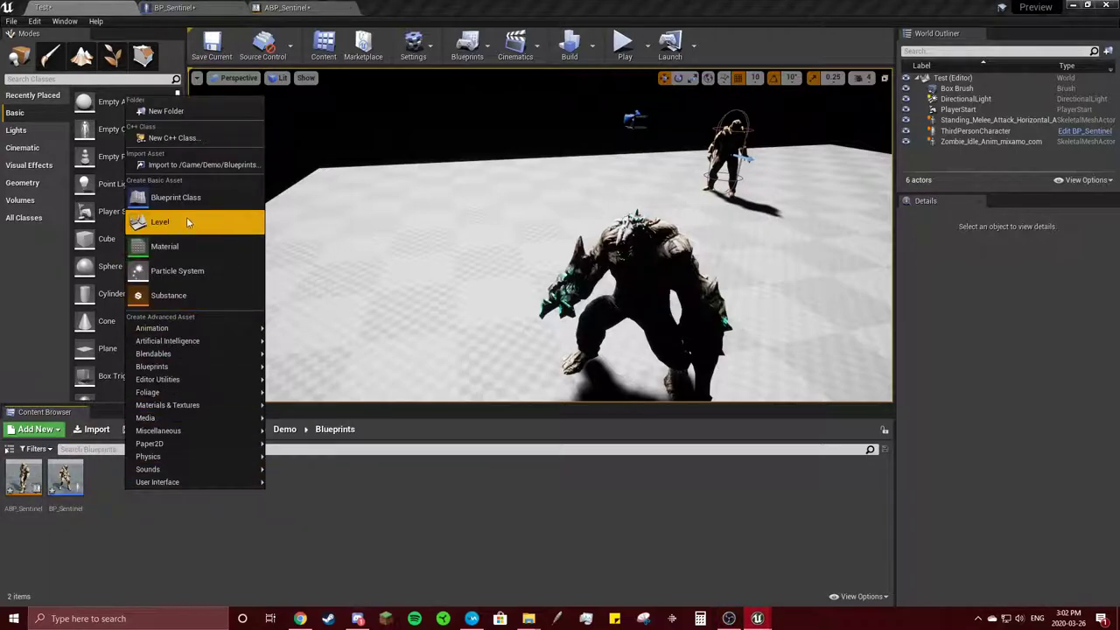
left_click(174, 196)
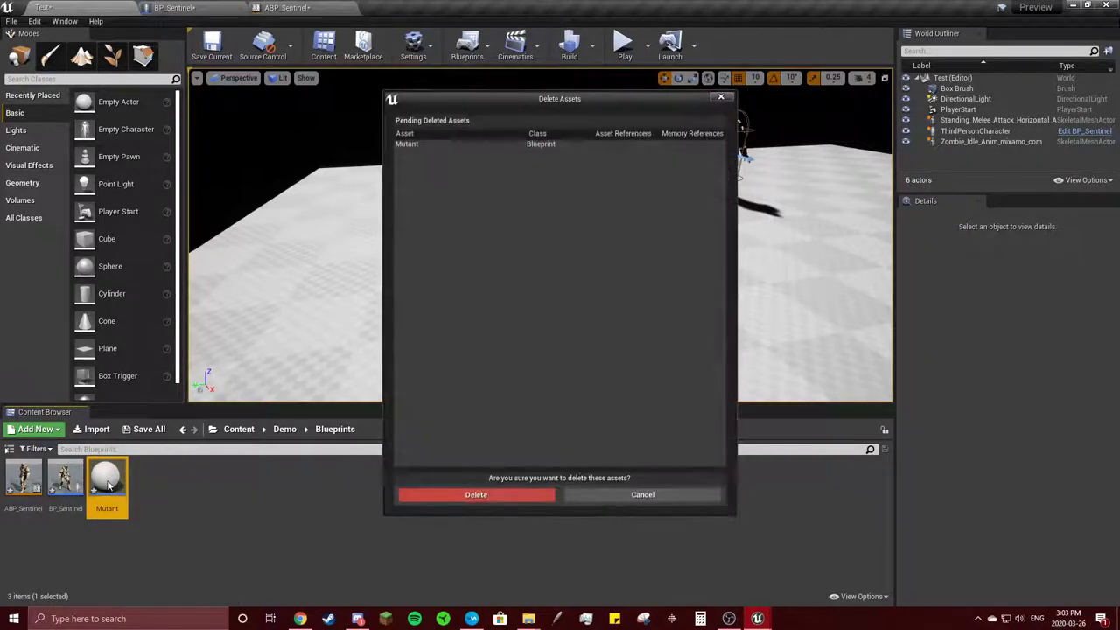
left_click(476, 494)
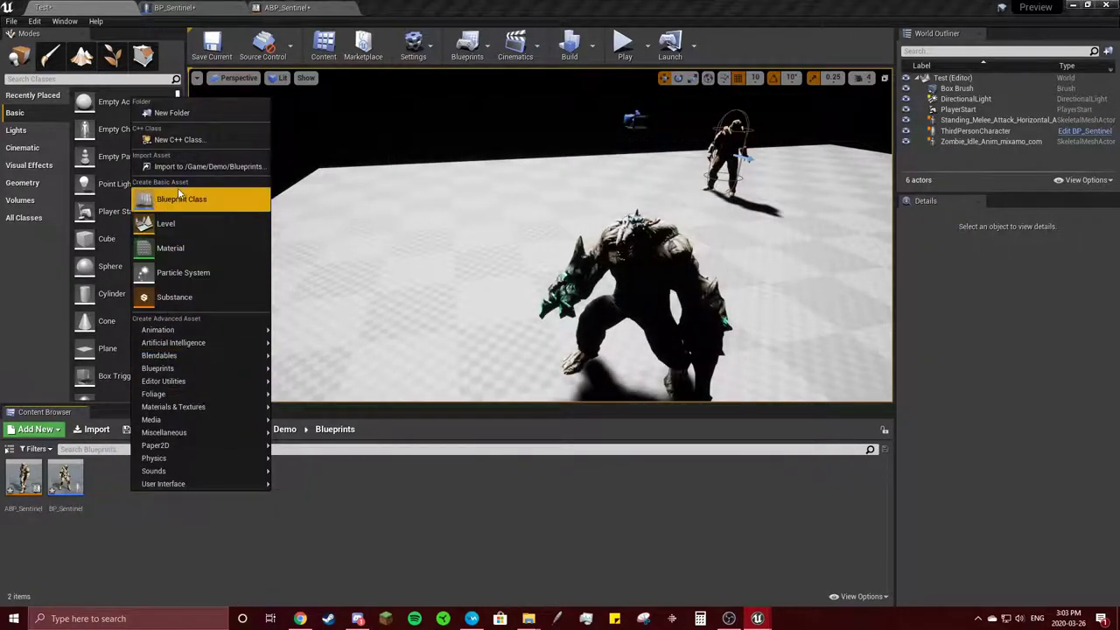
left_click(181, 198)
type("BP_Mutant")
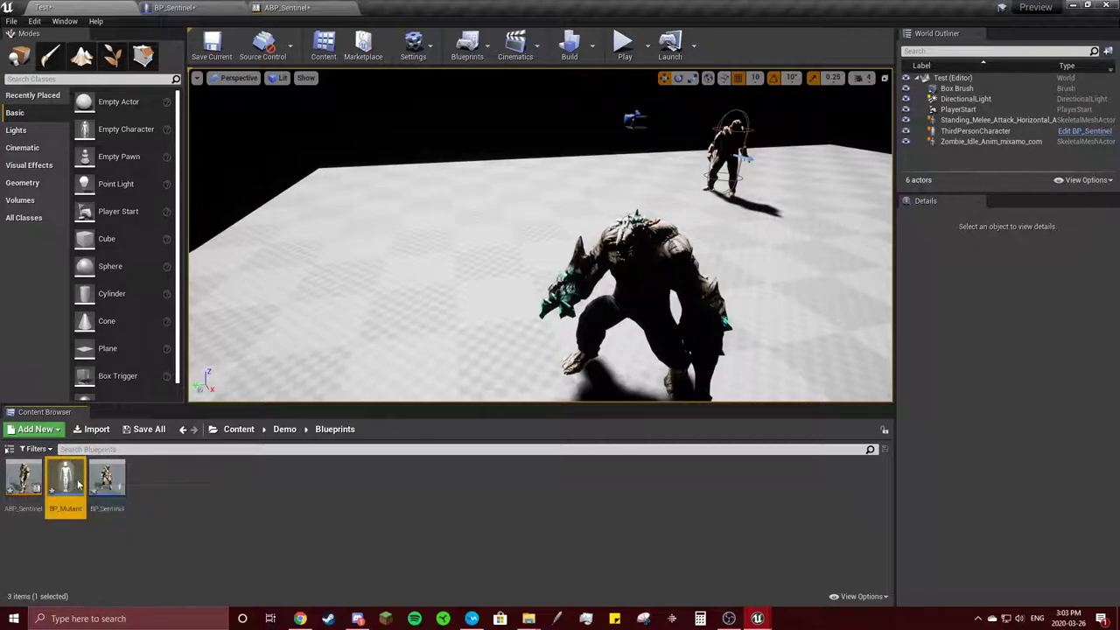
In BP_Mutant, give Mesh the Zombie_Idle skeletal mesh, Z -90, and Use Animation Blueprint mode
double_click(66, 481)
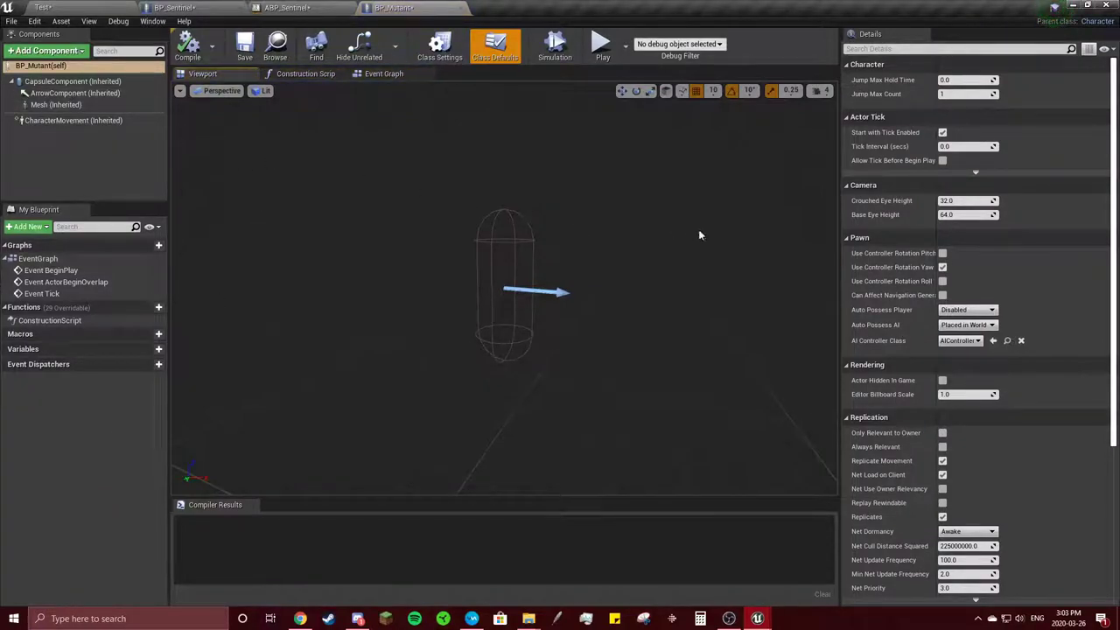
left_click(72, 82)
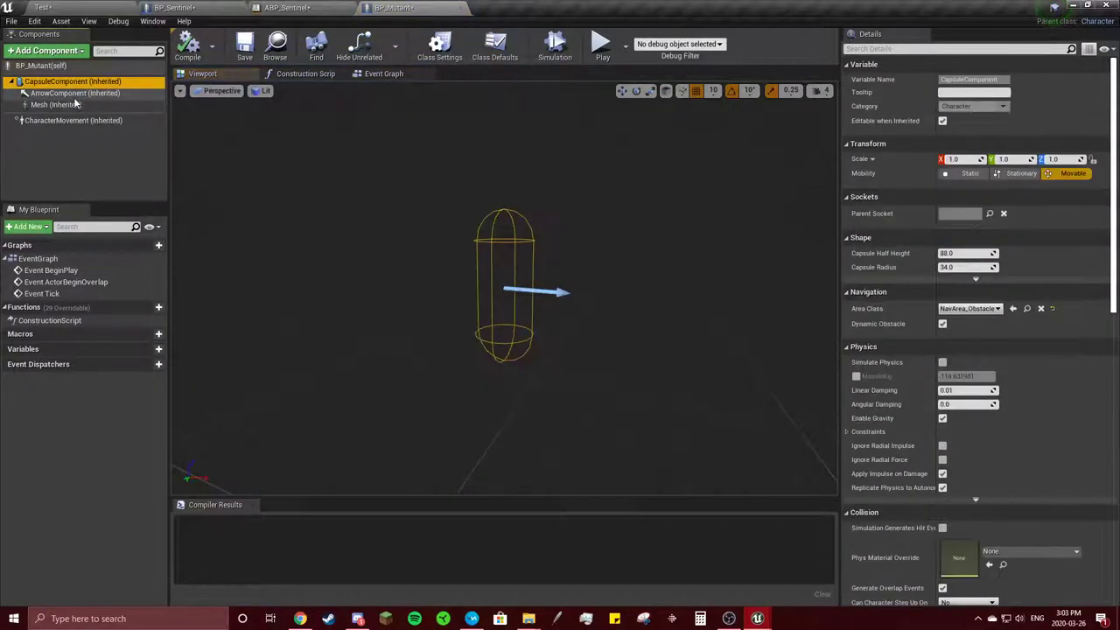
left_click(55, 104)
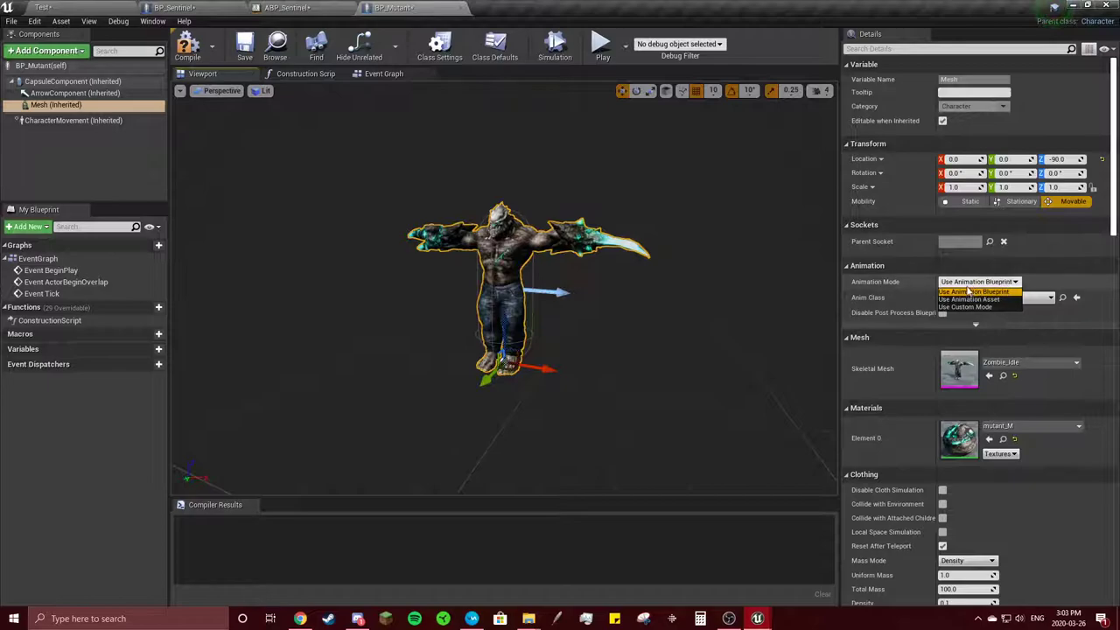
left_click(975, 291)
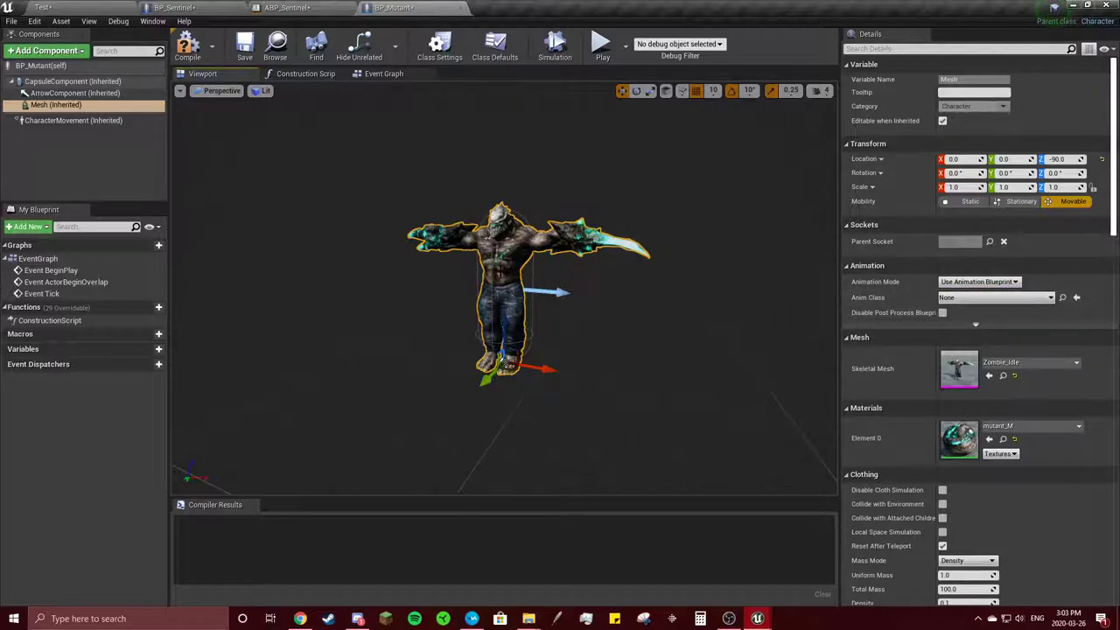
mouse_move(582, 328)
type("0.75")
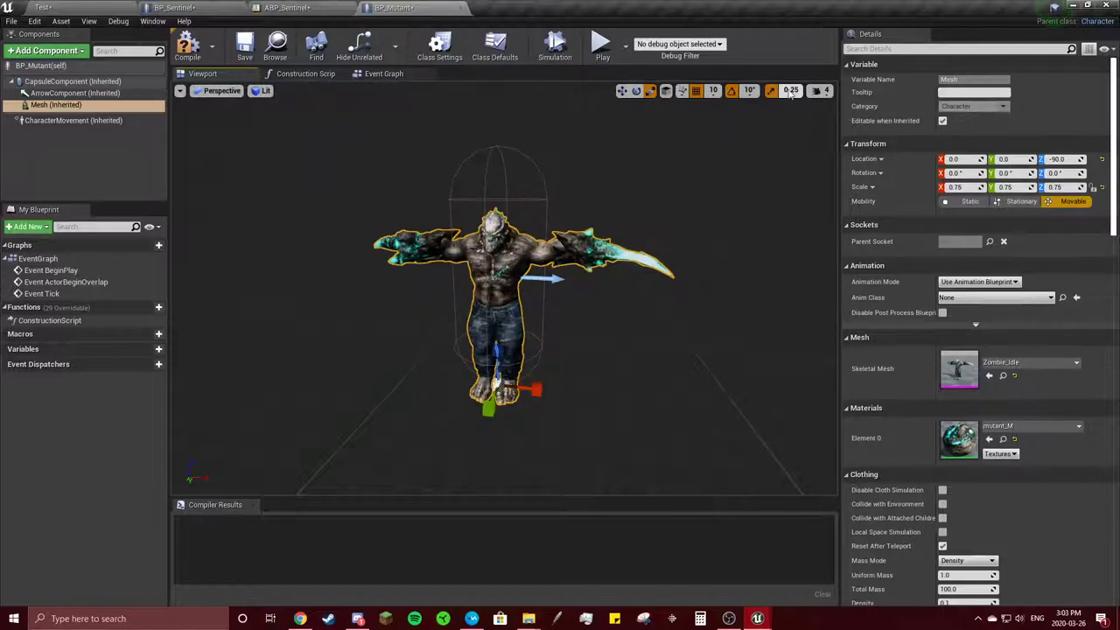
Switch the viewport scale snapping to a finer increment
left_click(713, 90)
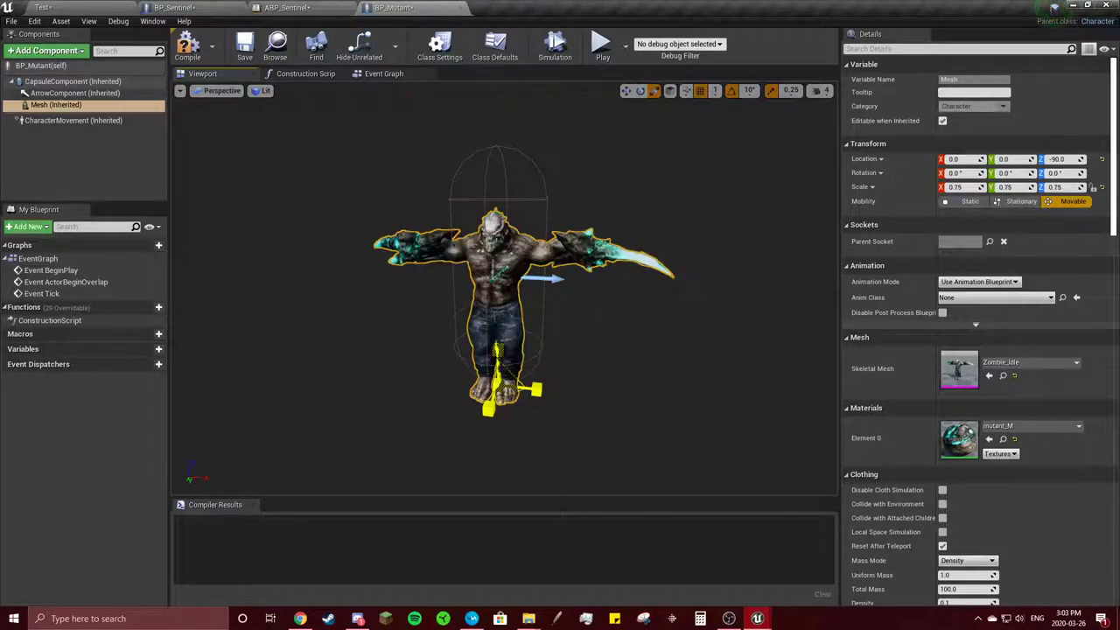
left_click(789, 90)
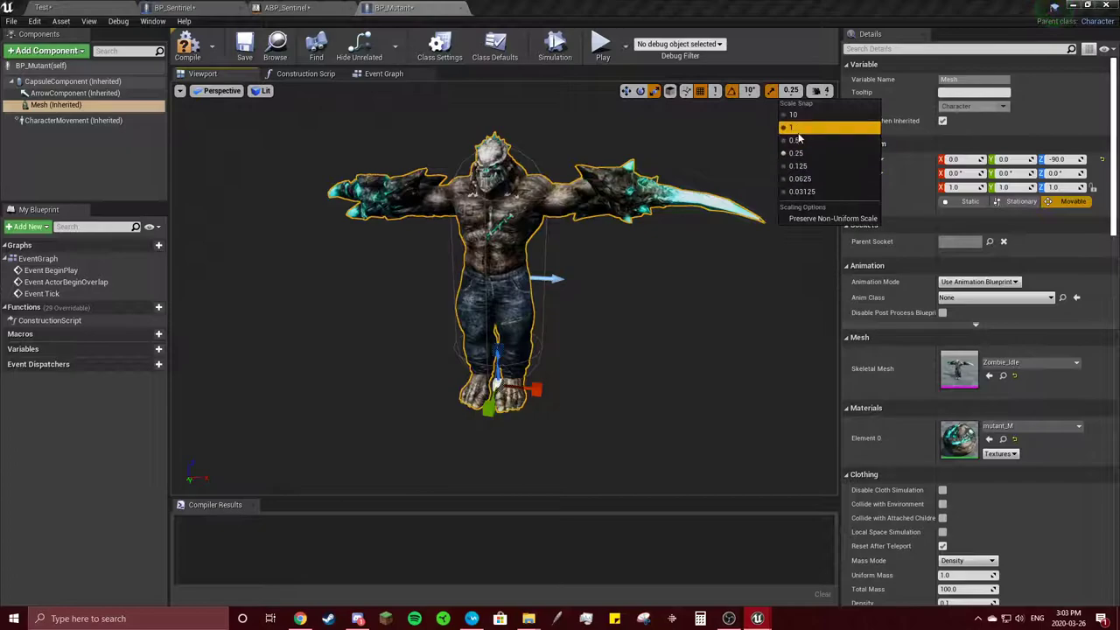
left_click(801, 191)
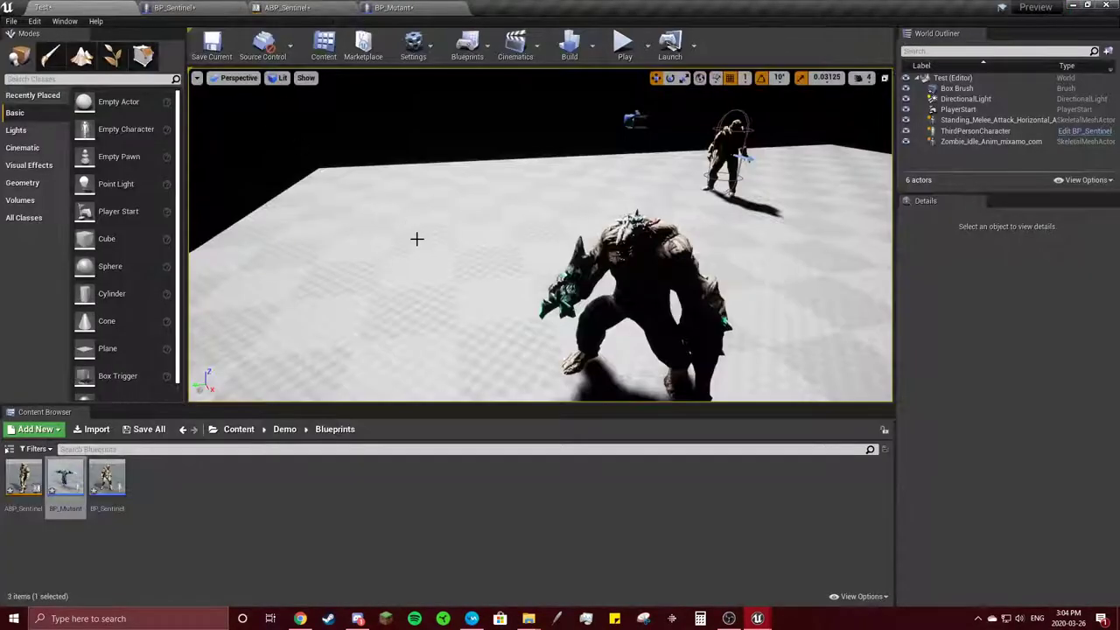
Create an Animation Blueprint with Zombie_Idle_Skeleton as its target skeleton
left_click(35, 429)
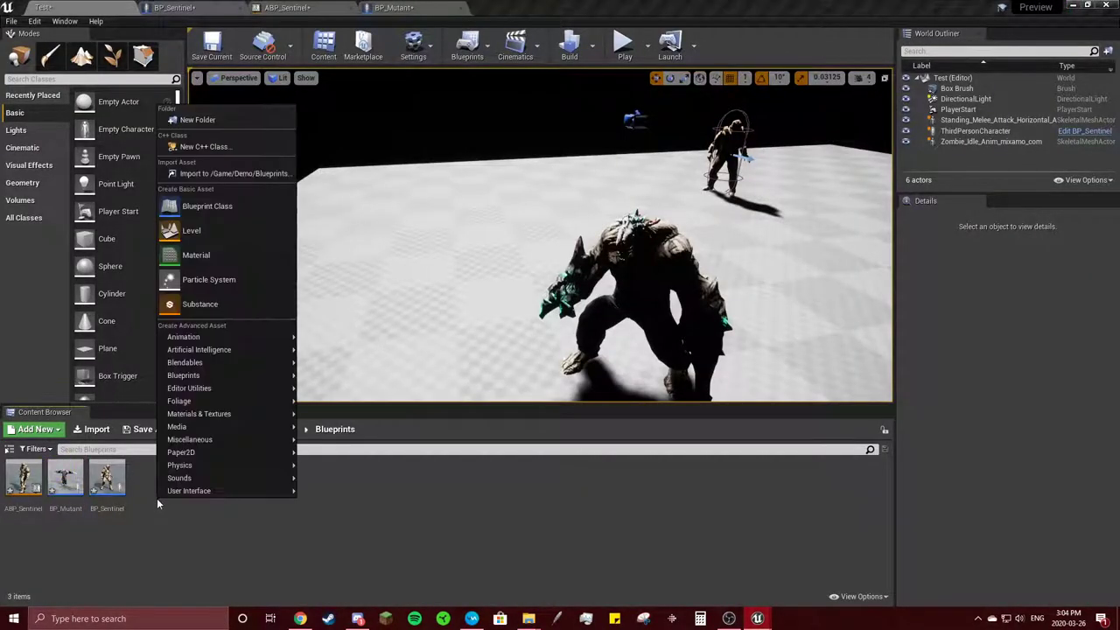
mouse_move(184, 337)
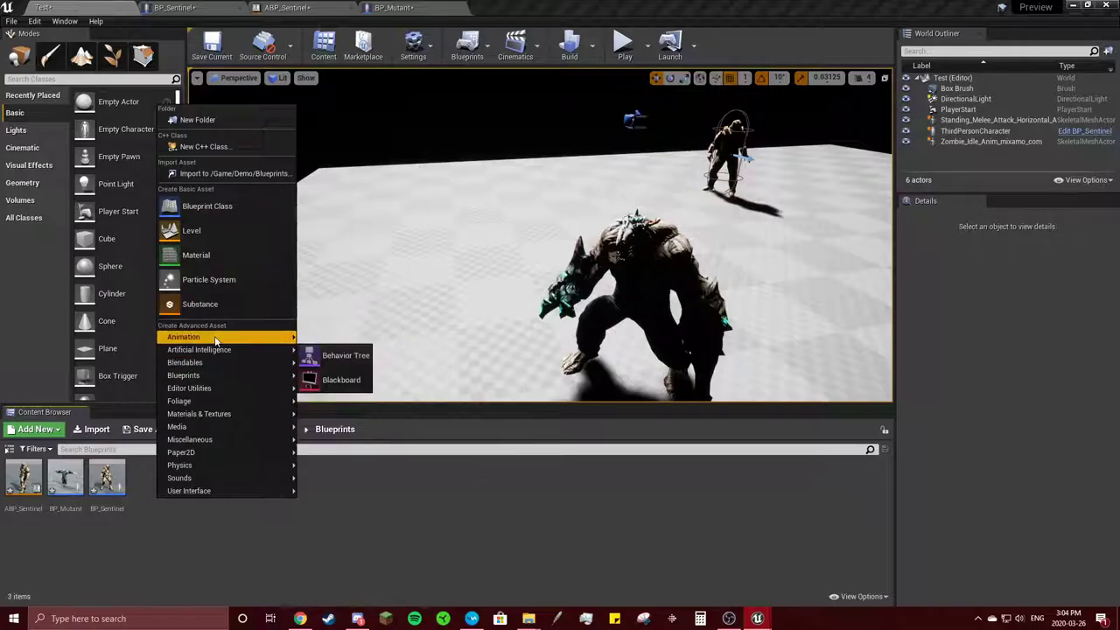
left_click(345, 367)
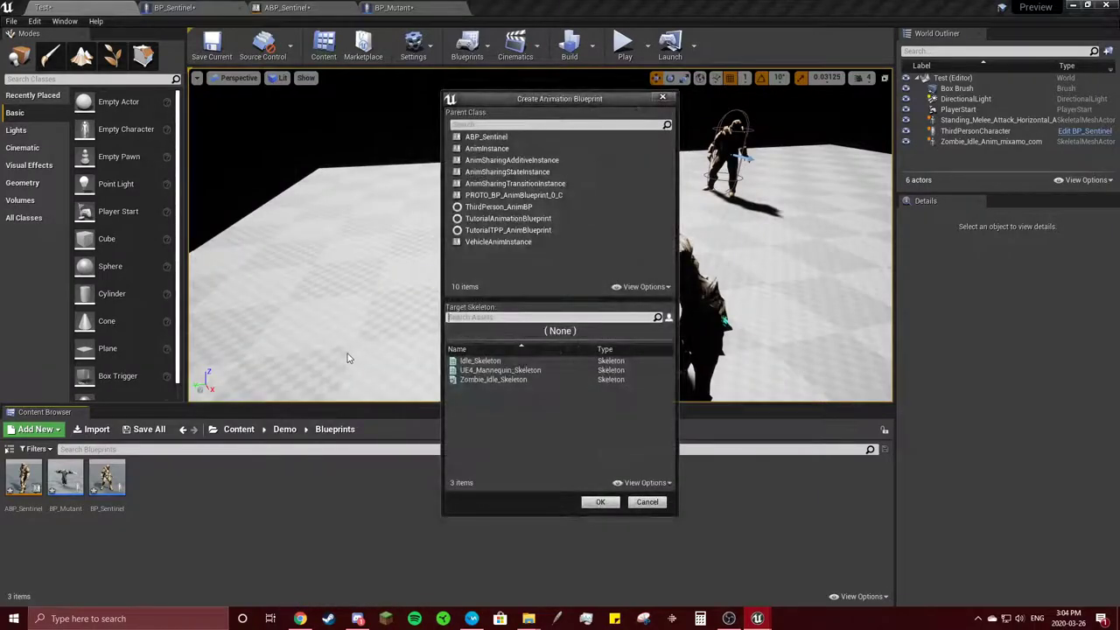
mouse_move(493, 380)
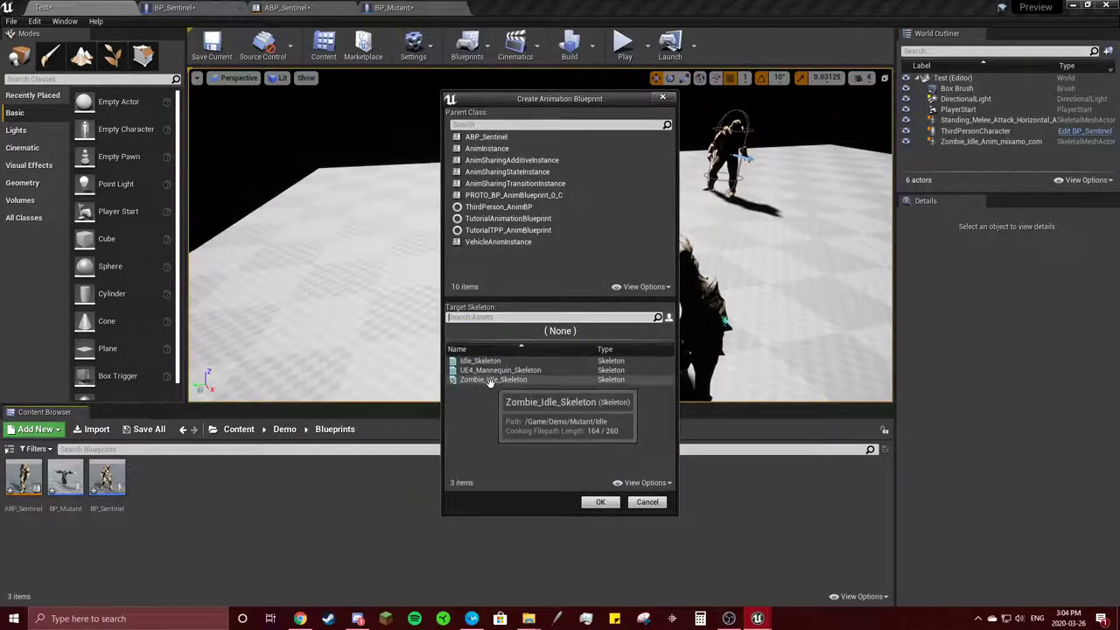
left_click(494, 379)
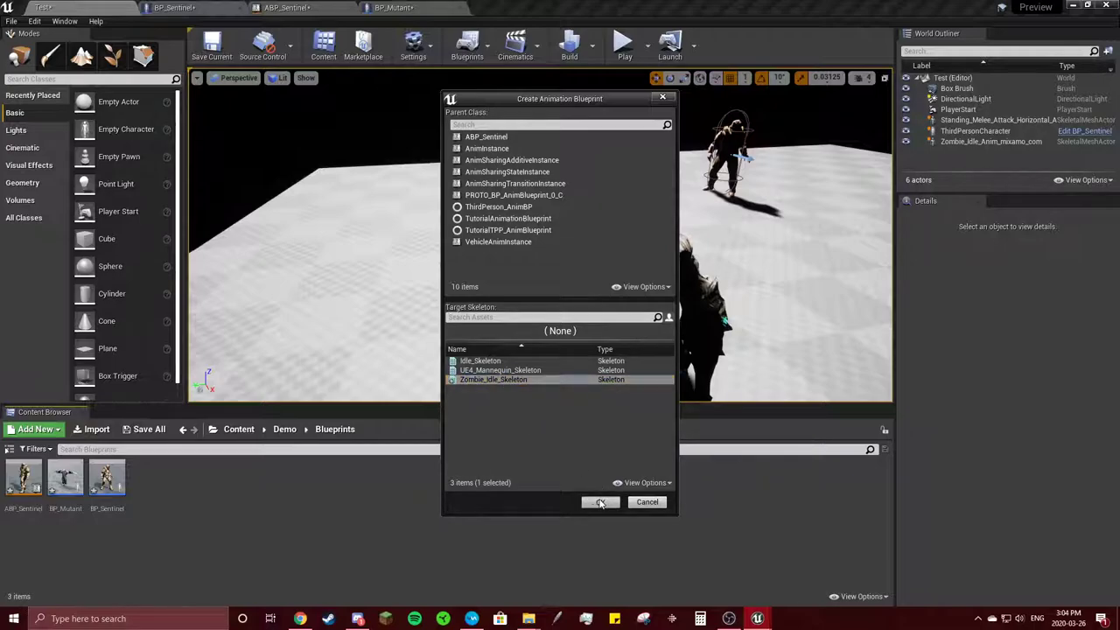
left_click(600, 502)
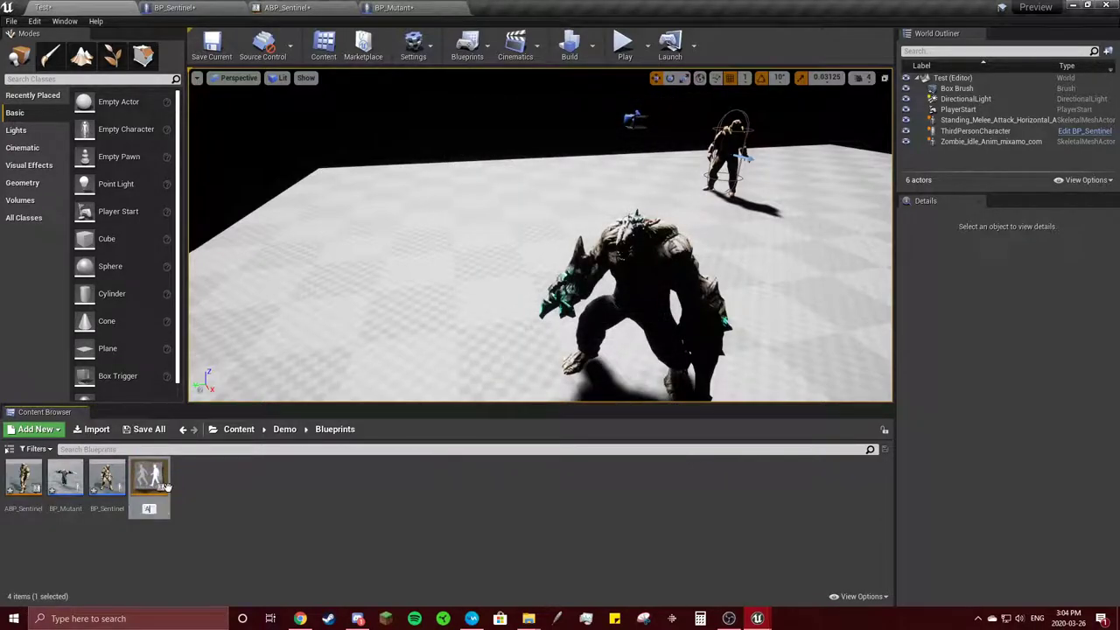
mouse_move(148, 477)
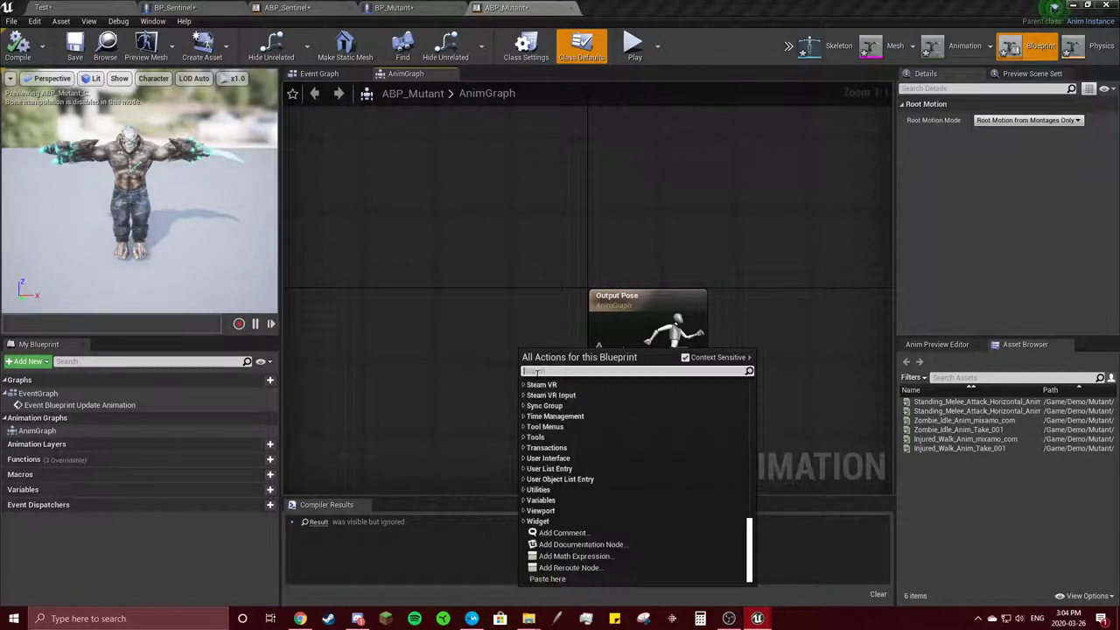
Add a state machine named Basic to the AnimGraph, wire it to Output Pose, and open it
type("state")
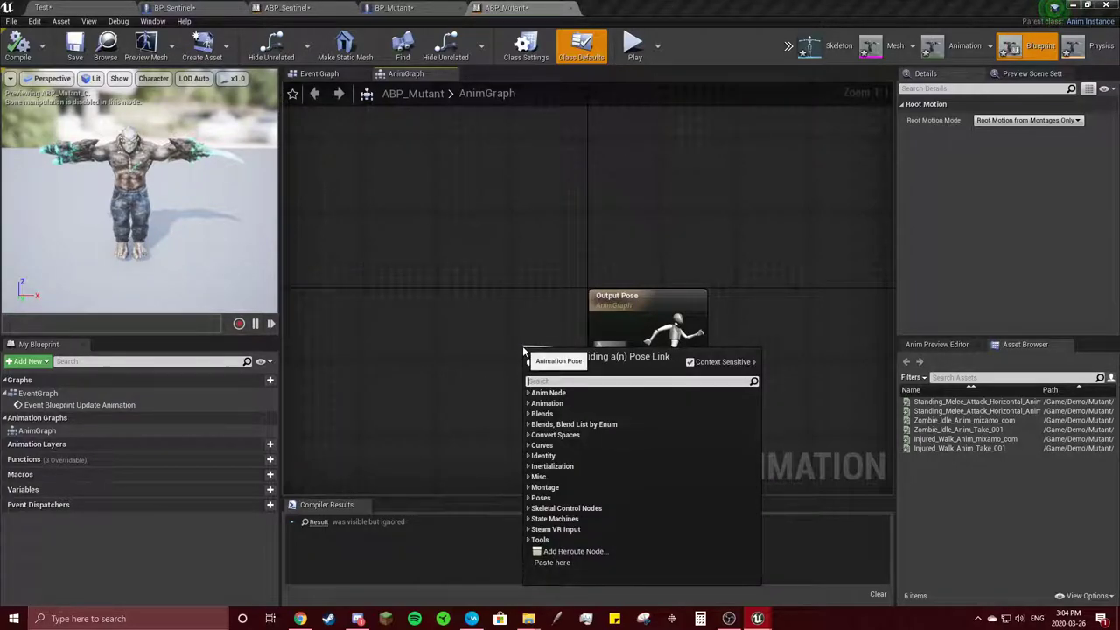
type("state")
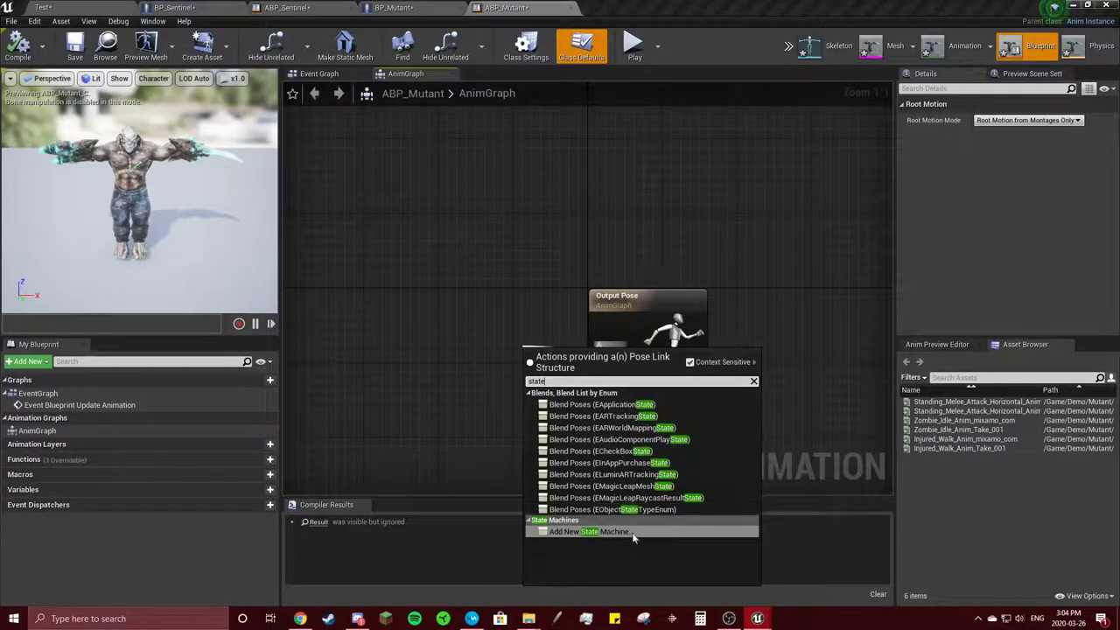
left_click(598, 531)
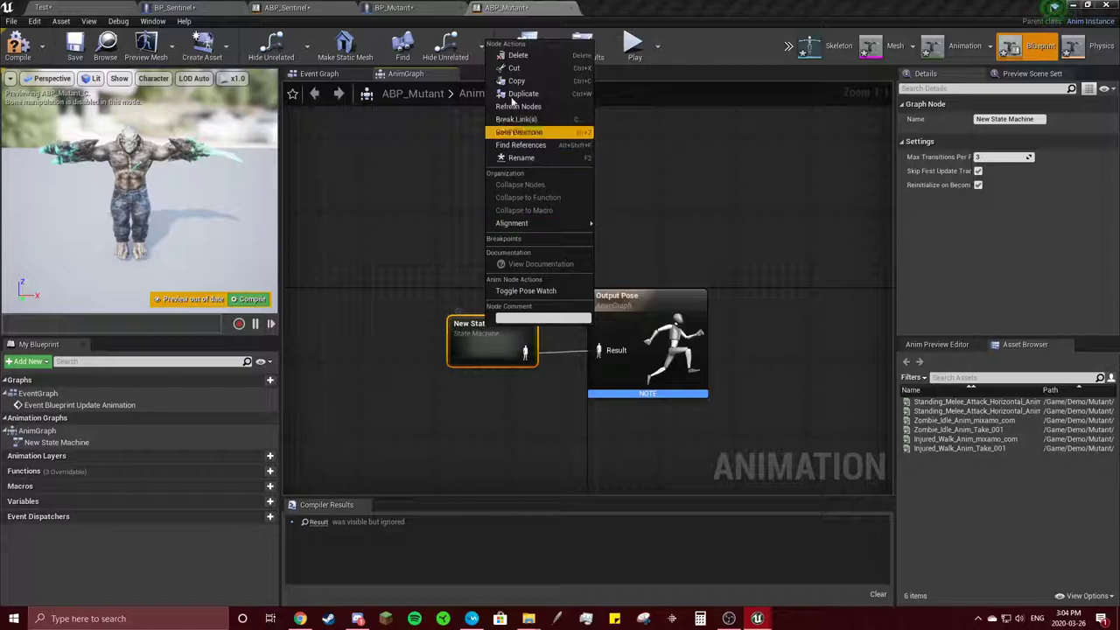
left_click(521, 162)
type("Basic")
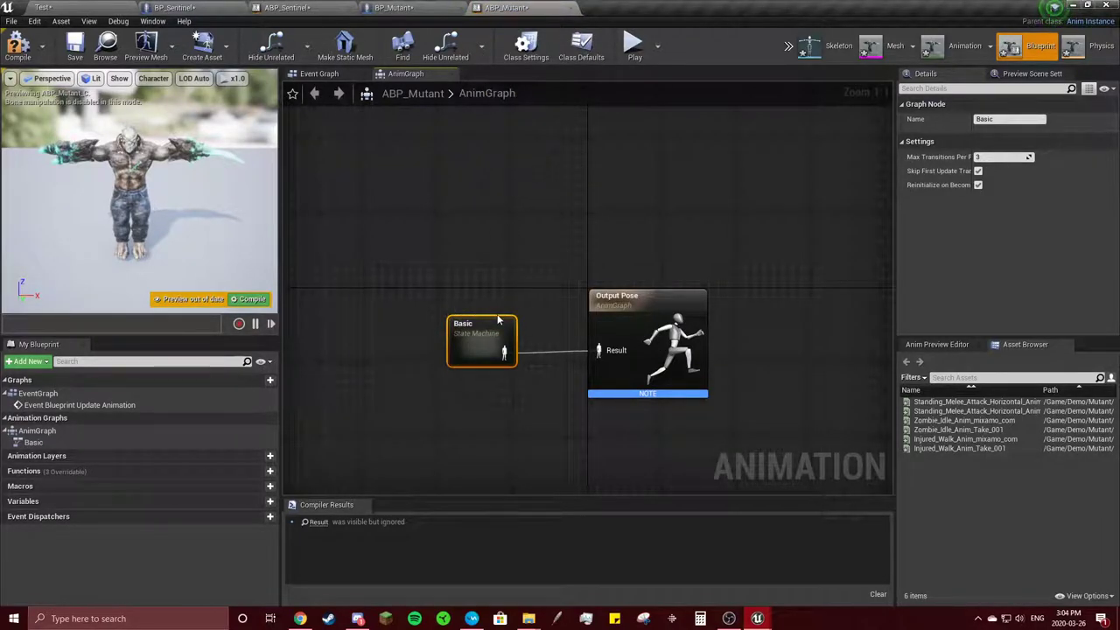
double_click(481, 341)
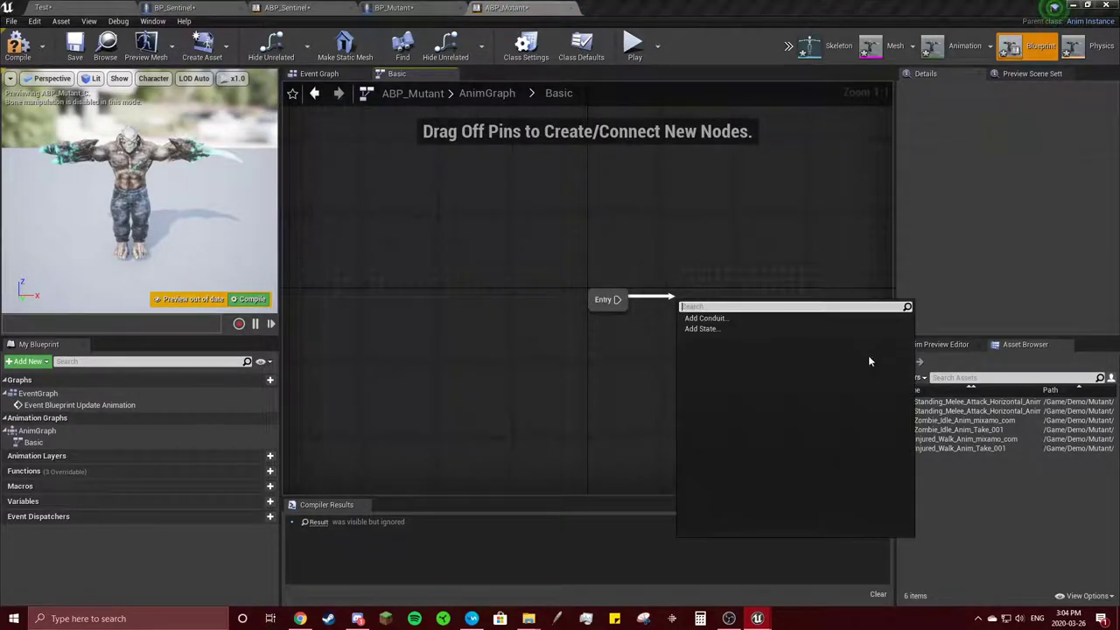
Add an Idle state with its idle animation and a Walk state, linked by transitions both ways
left_click(704, 317)
type("Idle")
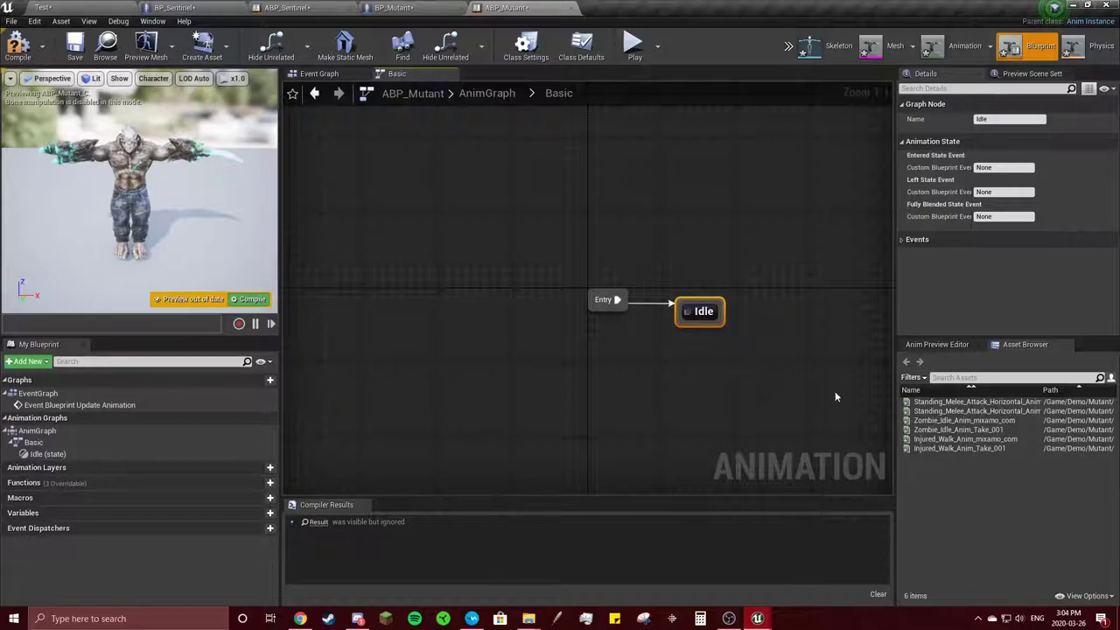
double_click(702, 310)
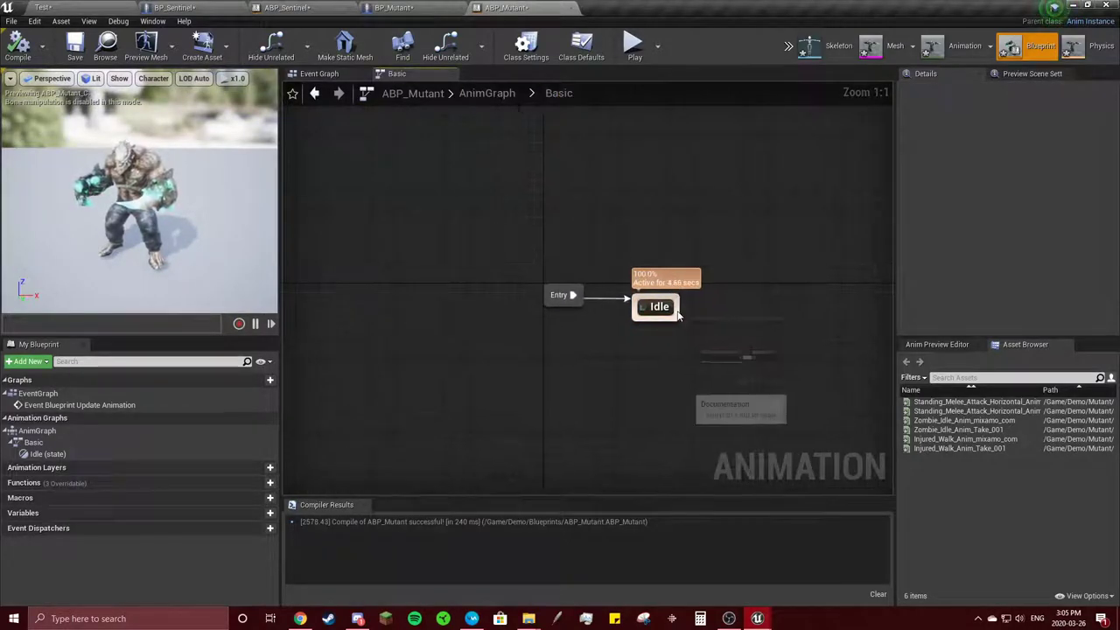
left_click(657, 306)
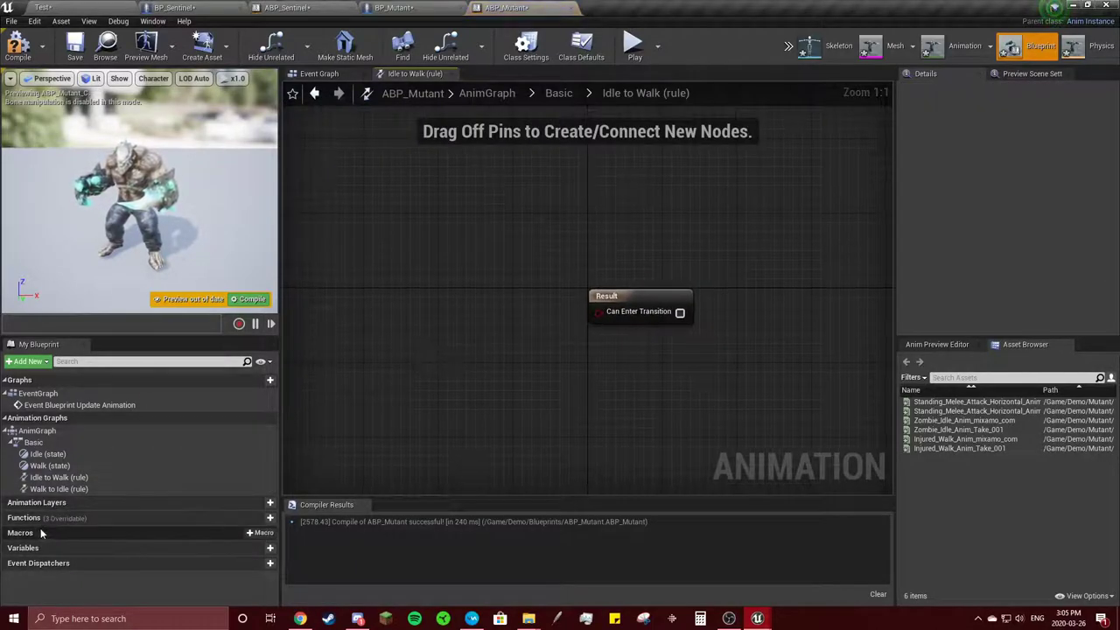
Create a Boolean variable CanWalk and connect it to the Idle-to-Walk transition result
left_click(261, 546)
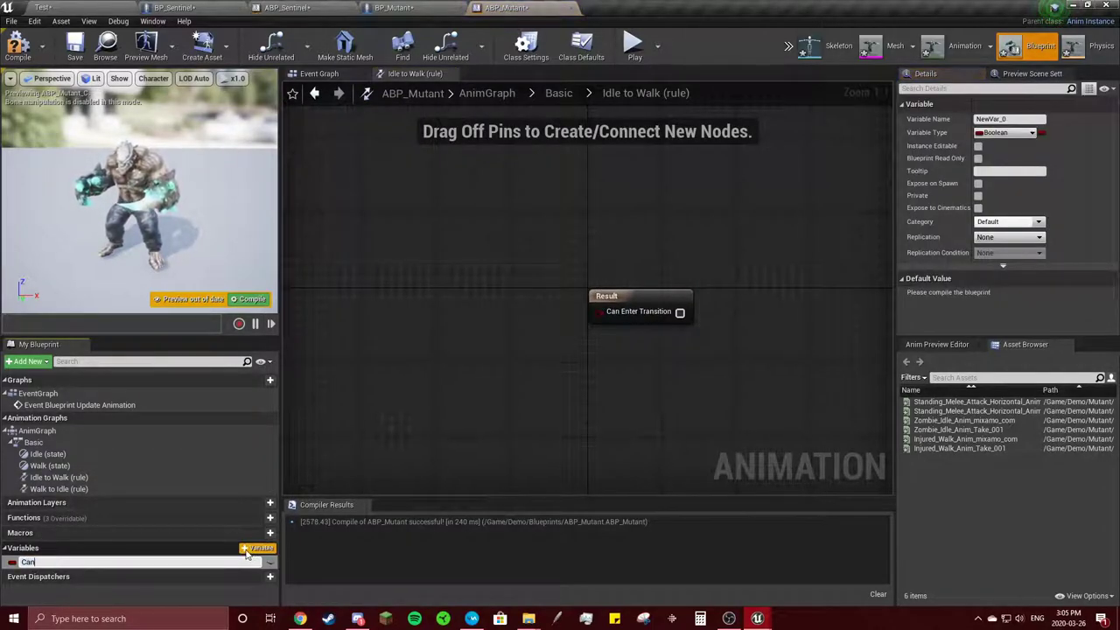
type("CanWalk")
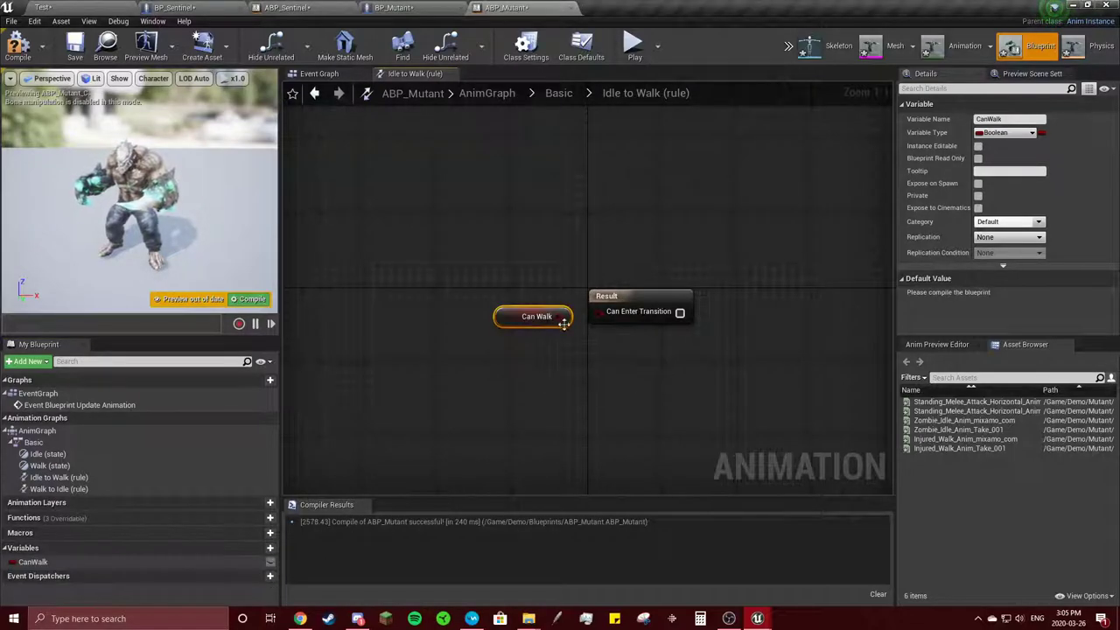
left_click_drag(536, 316, 527, 307)
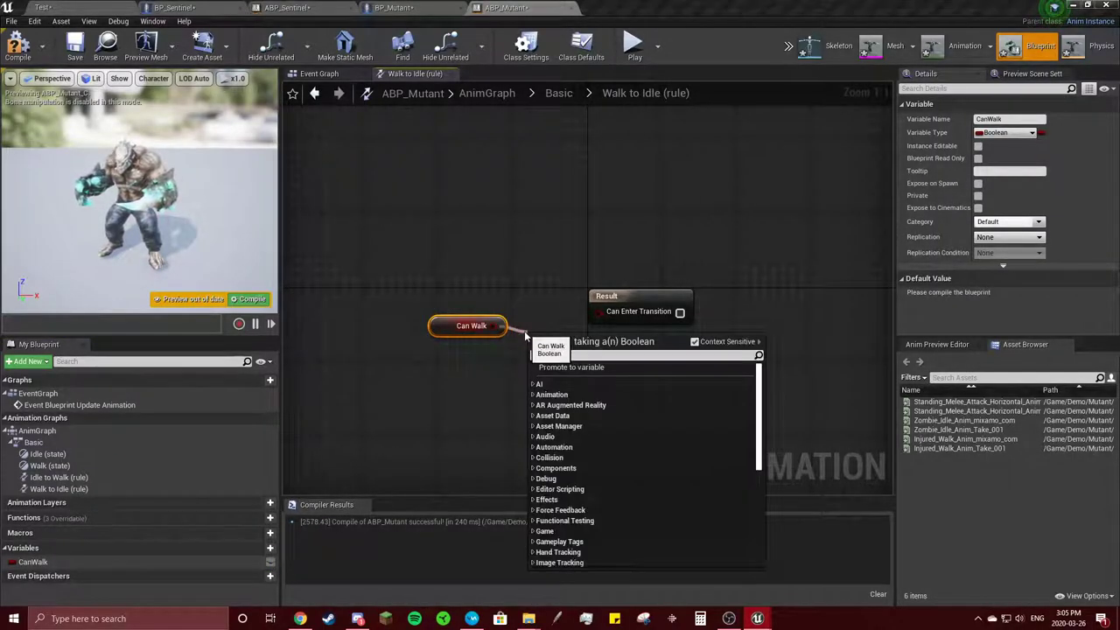
Feed NOT CanWalk into the Walk-to-Idle rule, compile, and return to Basic
left_click(571, 345)
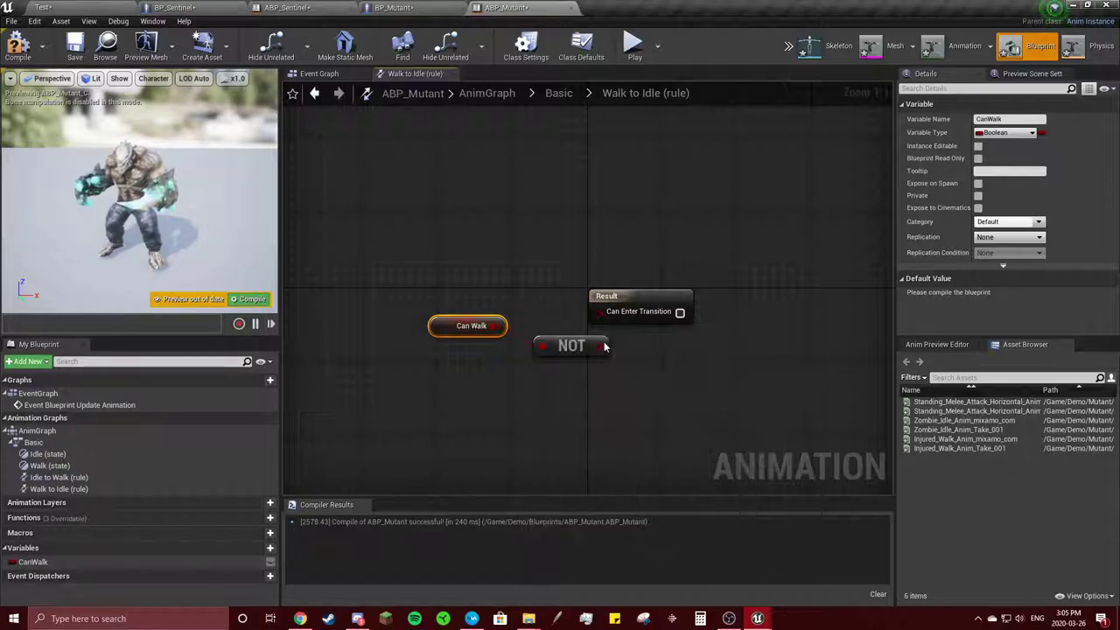
left_click_drag(571, 345, 580, 308)
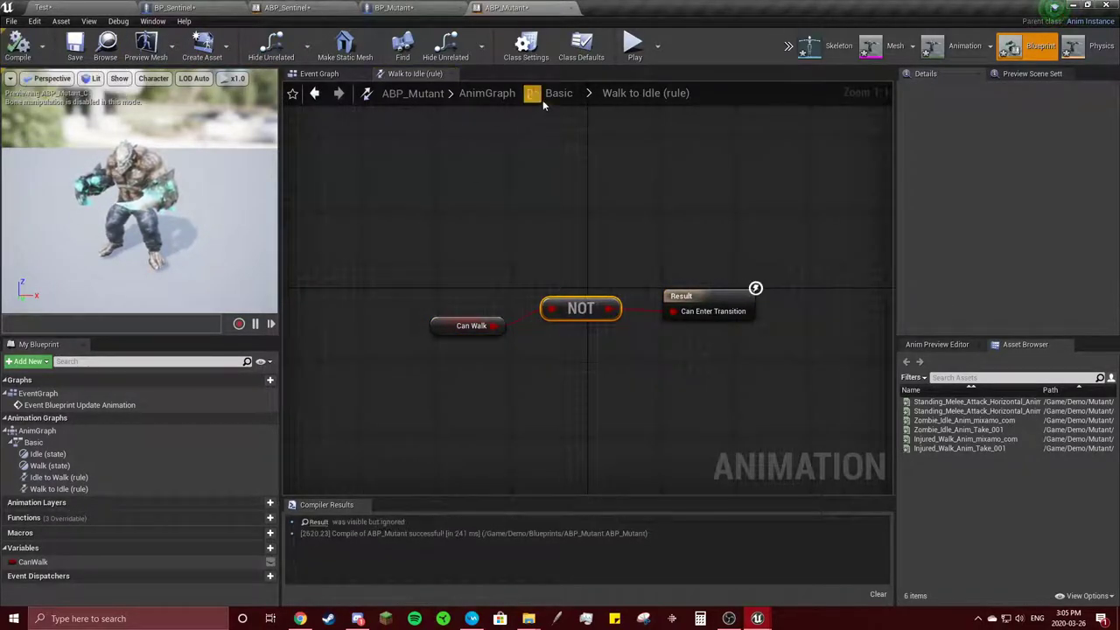
left_click(558, 92)
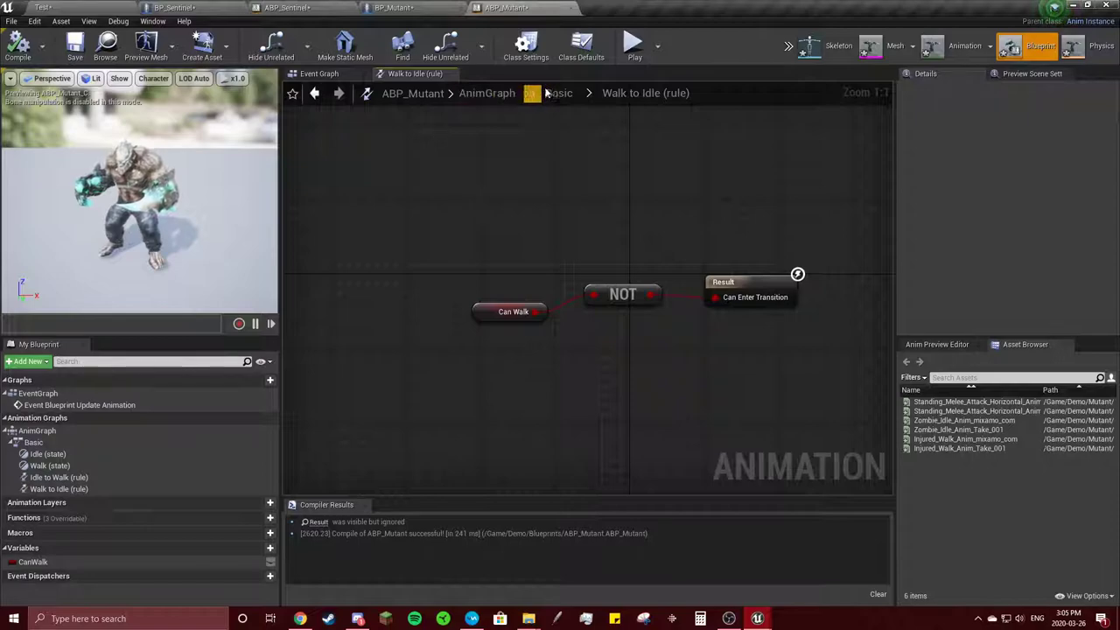
left_click(559, 93)
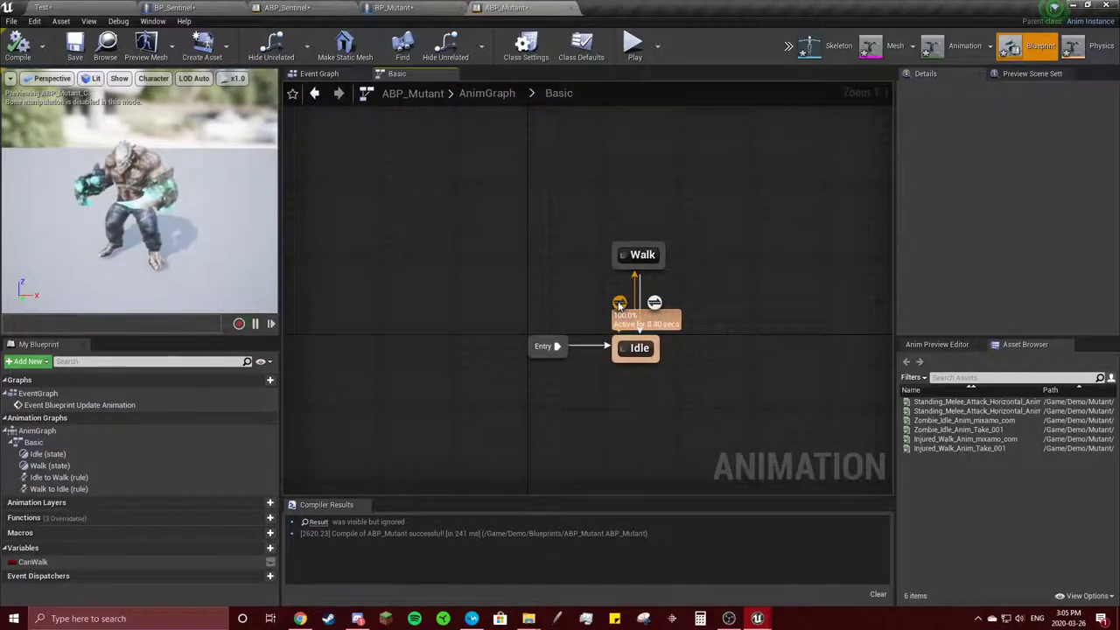
Make the Walk state play Injured_Walk_Anim_Take_001, compile, and nudge Walk higher above Idle
double_click(654, 302)
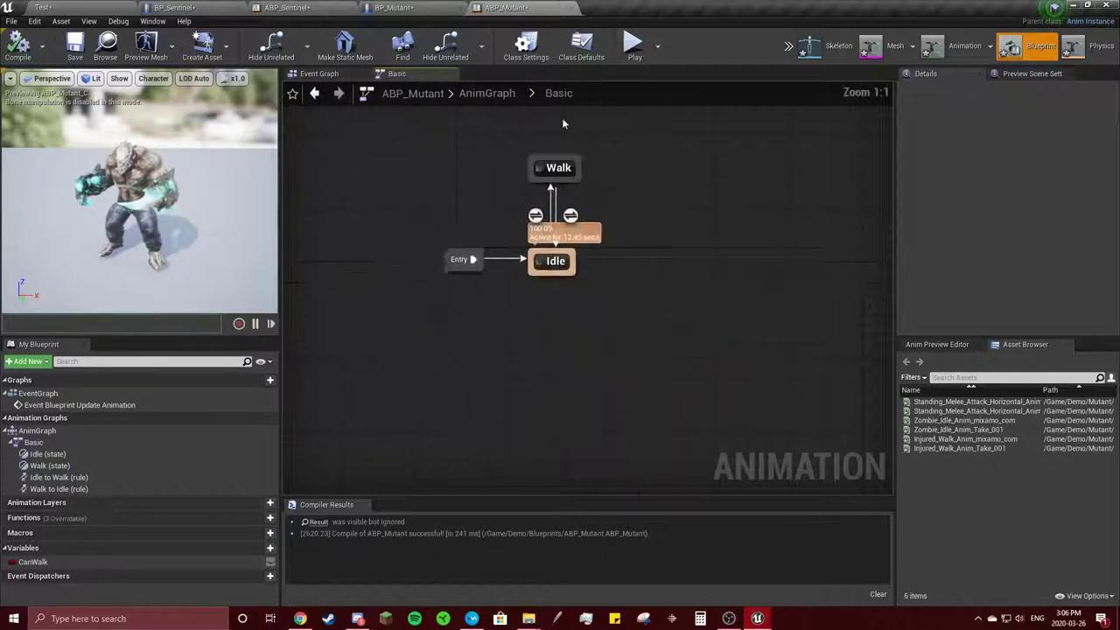
double_click(558, 167)
type("walk")
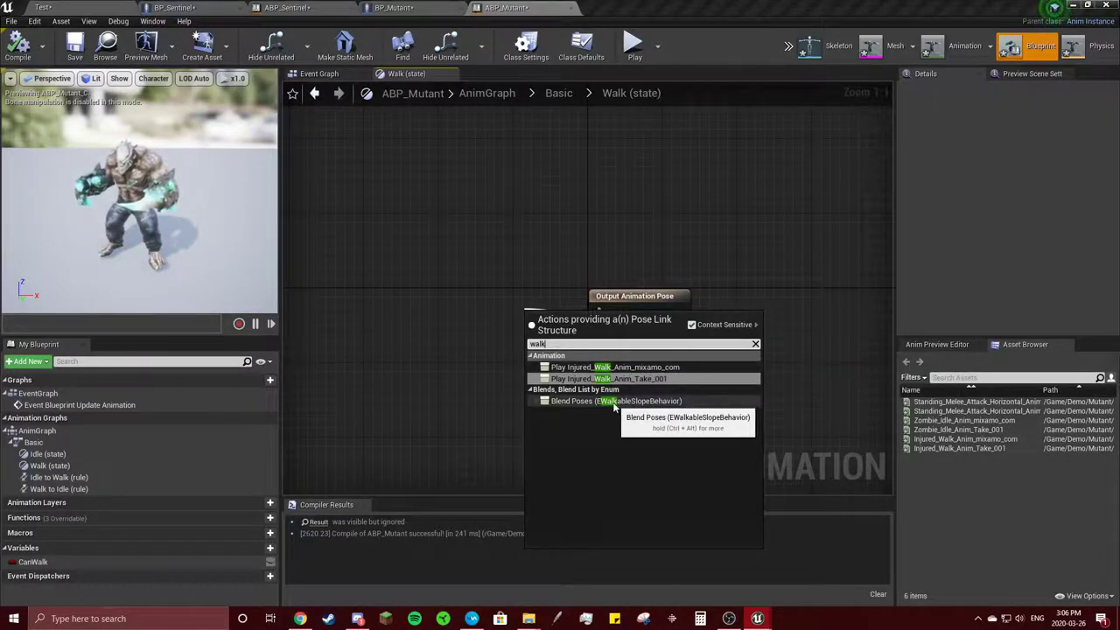
left_click(615, 366)
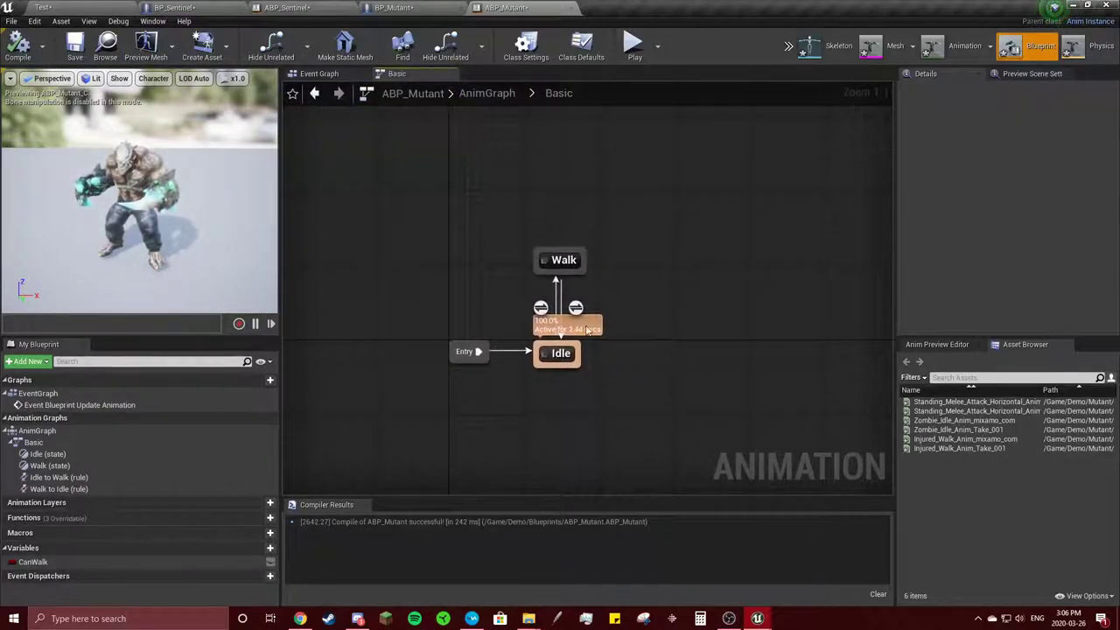
mouse_move(564, 260)
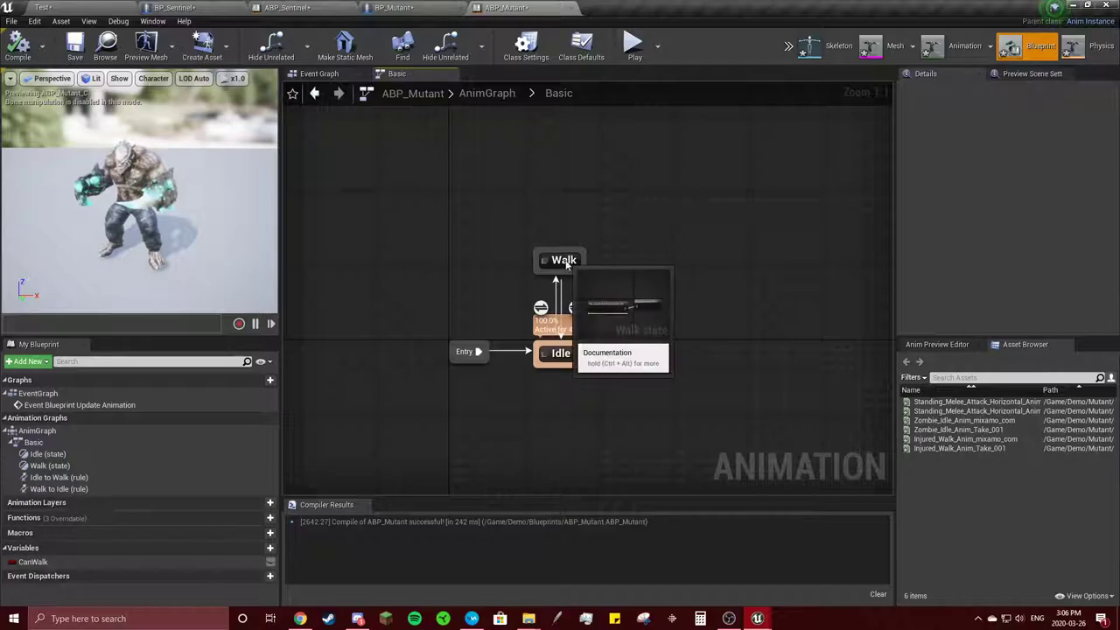
left_click(563, 241)
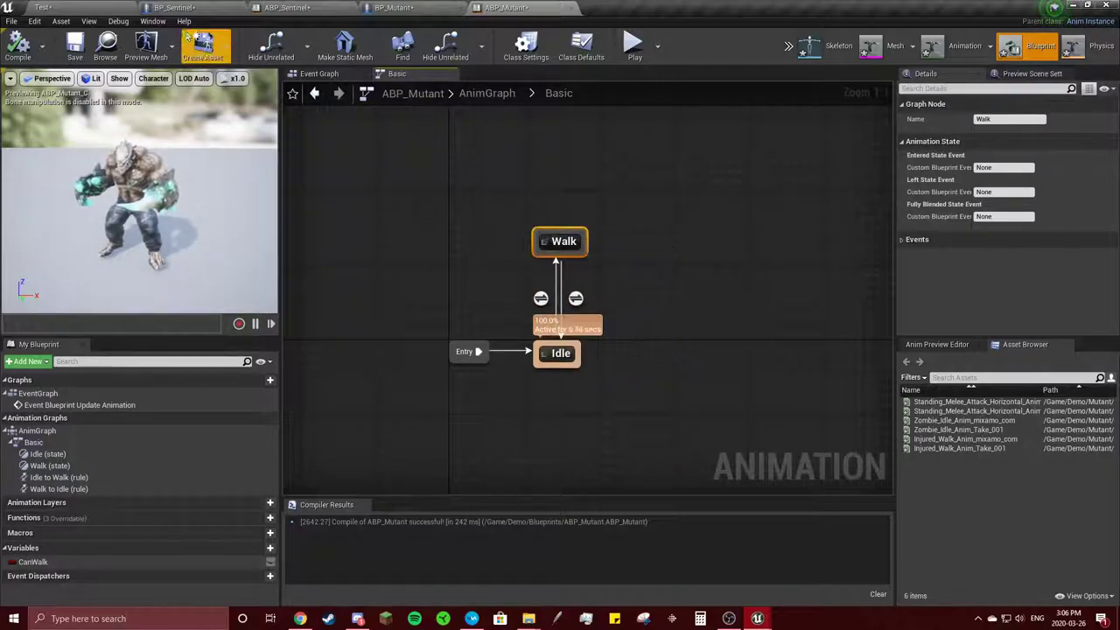